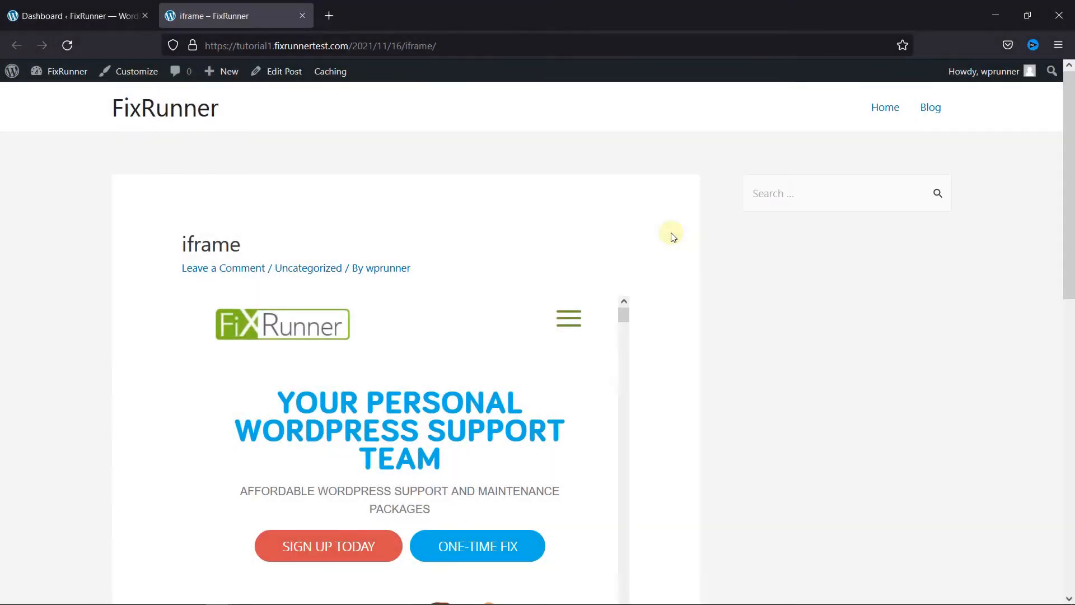
Step: From the Dashboard, go to All Posts and edit the post titled 'iframe' in text mode
scroll(down, 3)
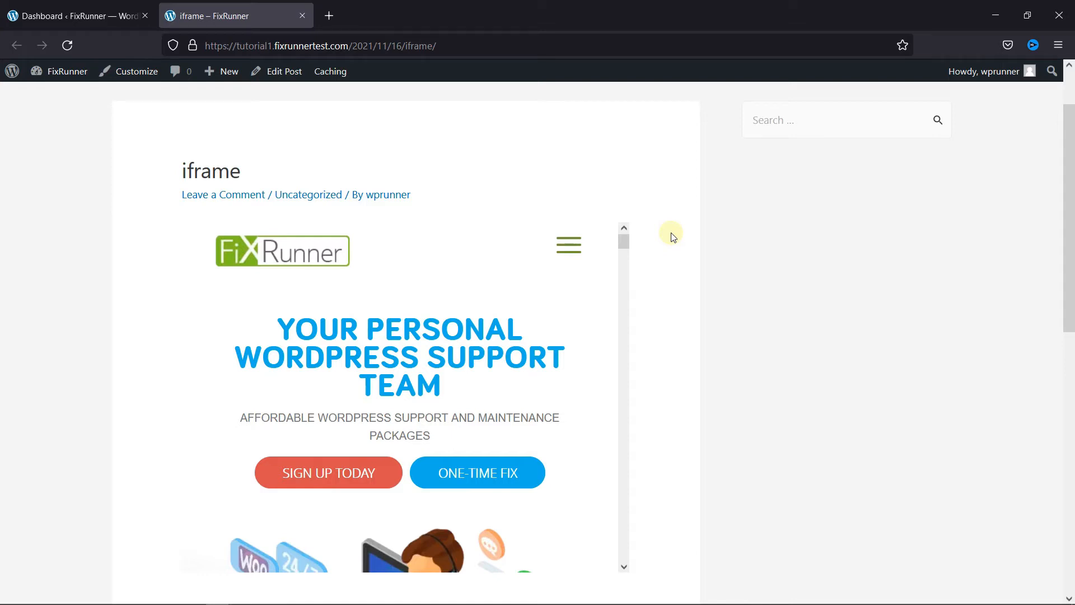
mouse_move(671, 240)
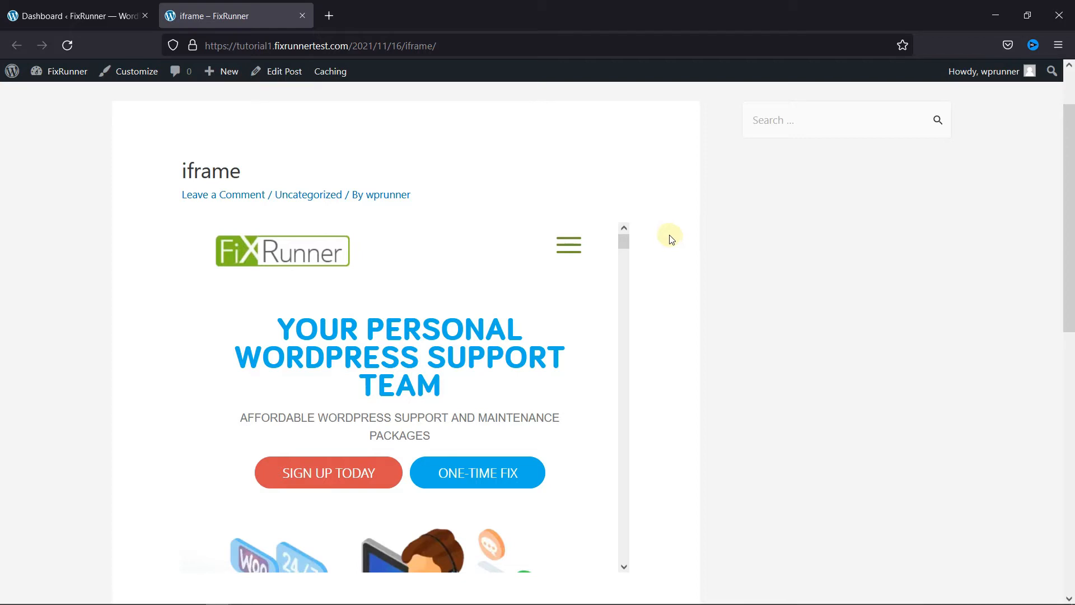
click(75, 15)
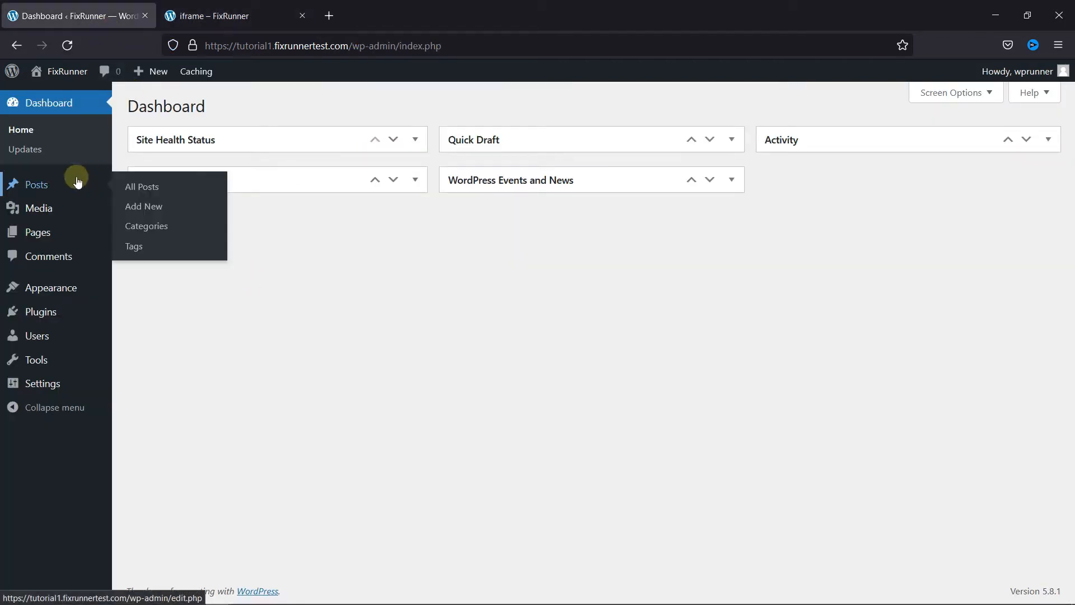
click(143, 187)
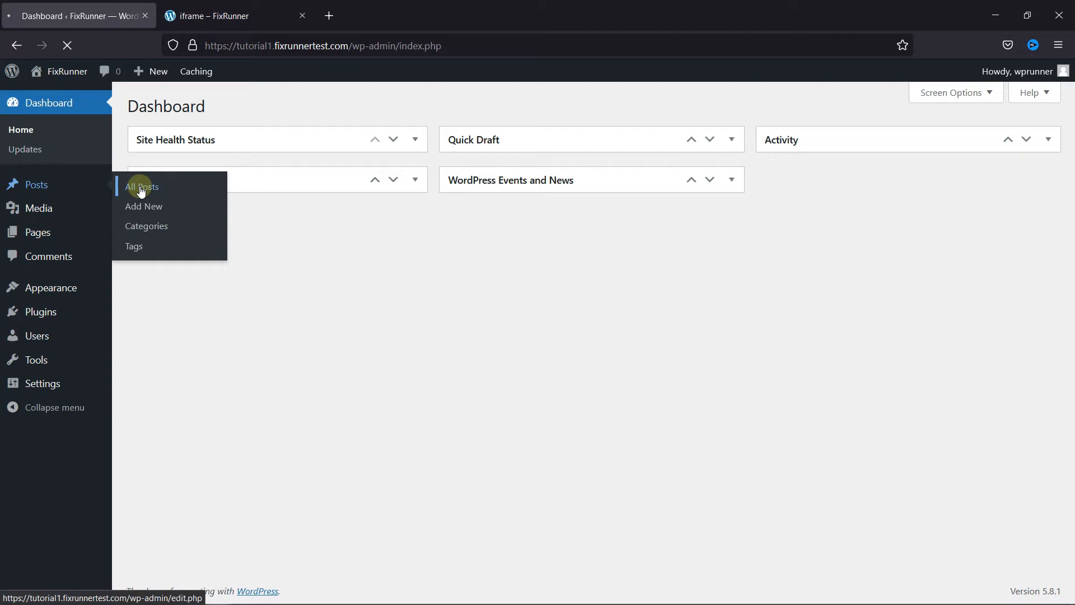
click(142, 187)
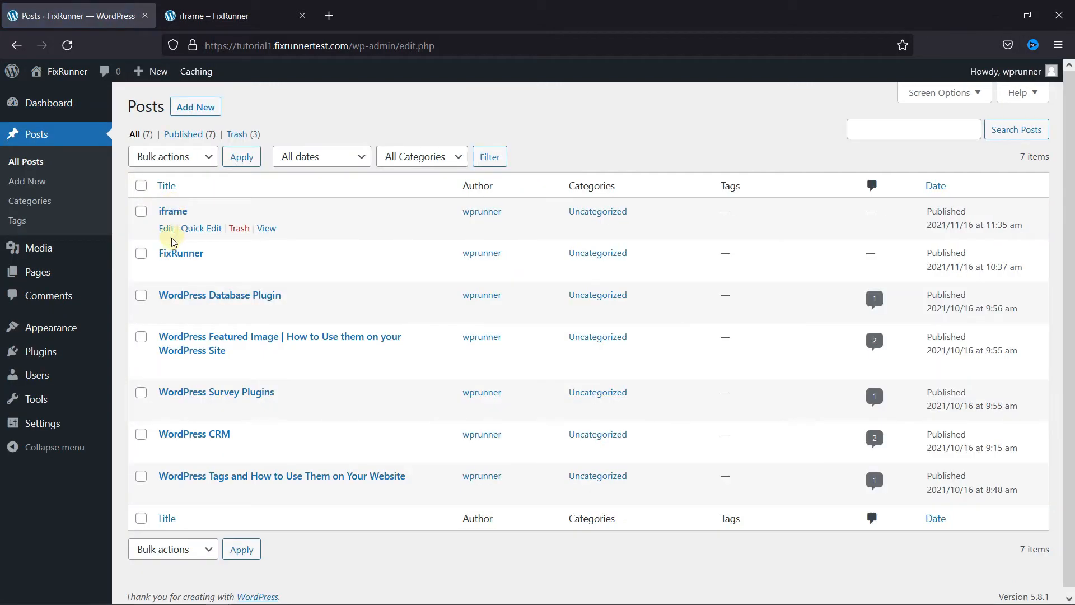
click(166, 228)
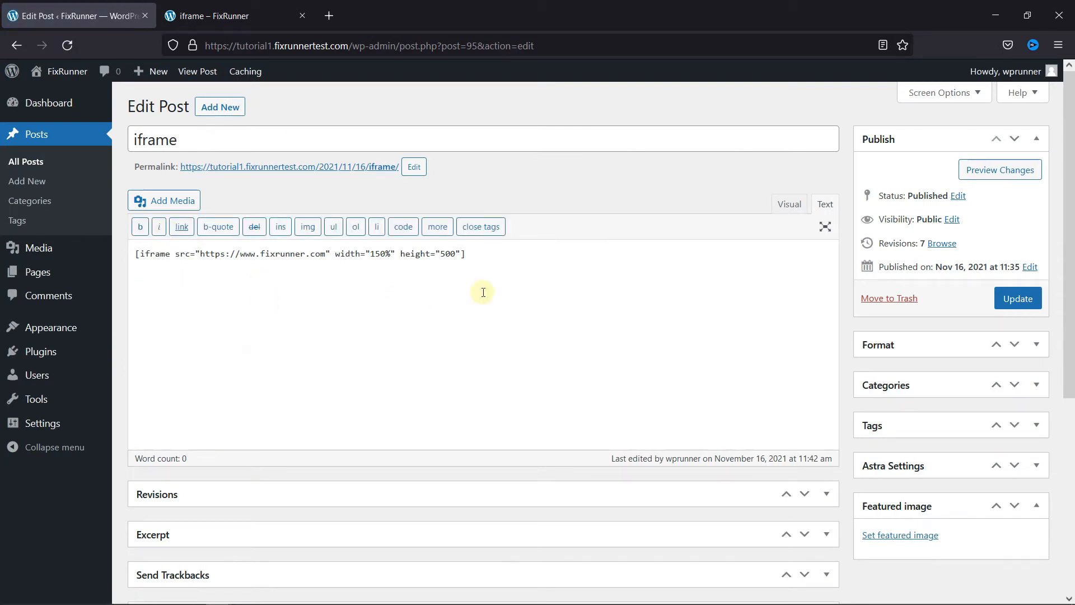
mouse_move(179, 276)
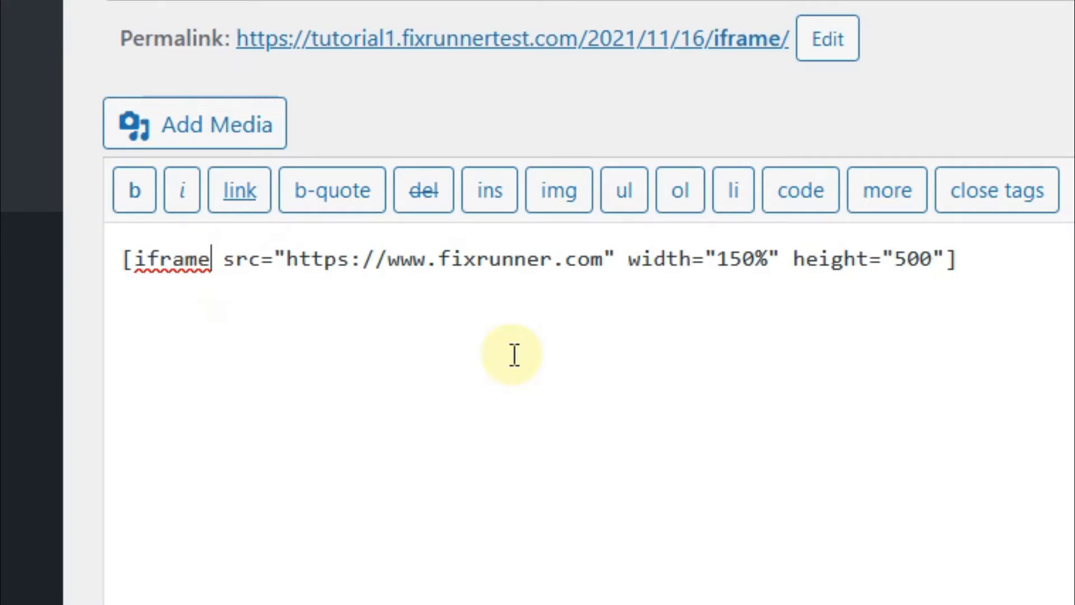
Step: Add style="border: 3px solid #EEE;" to the [iframe] shortcode and update the post
text(style="border: 3px solid #EEE;")
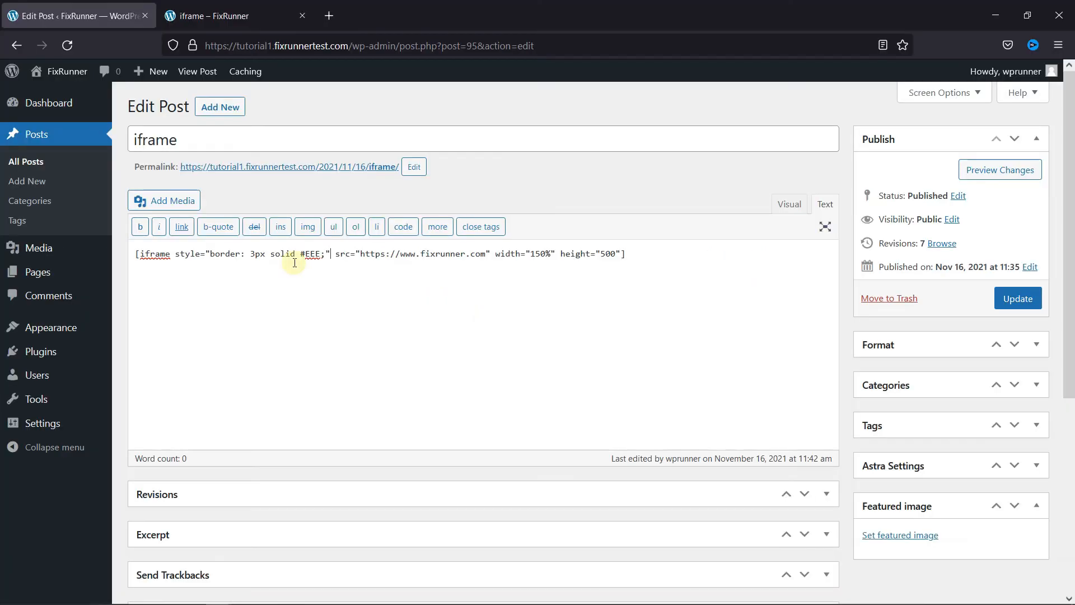
click(1018, 298)
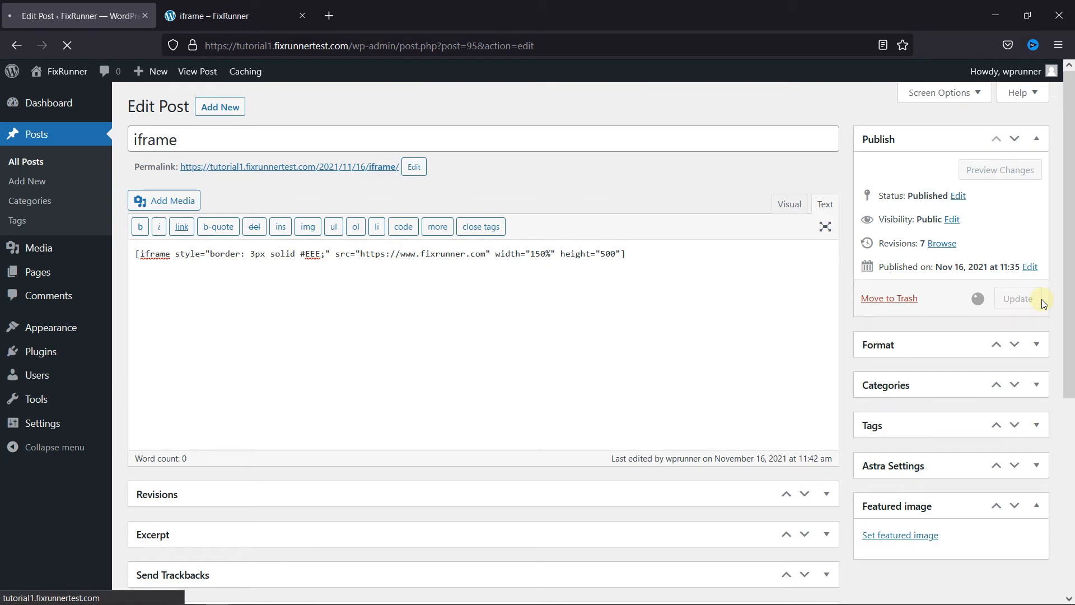
Step: Confirm the 'Post updated' notice and view the published post with the embedded FixRunner iframe
click(1019, 298)
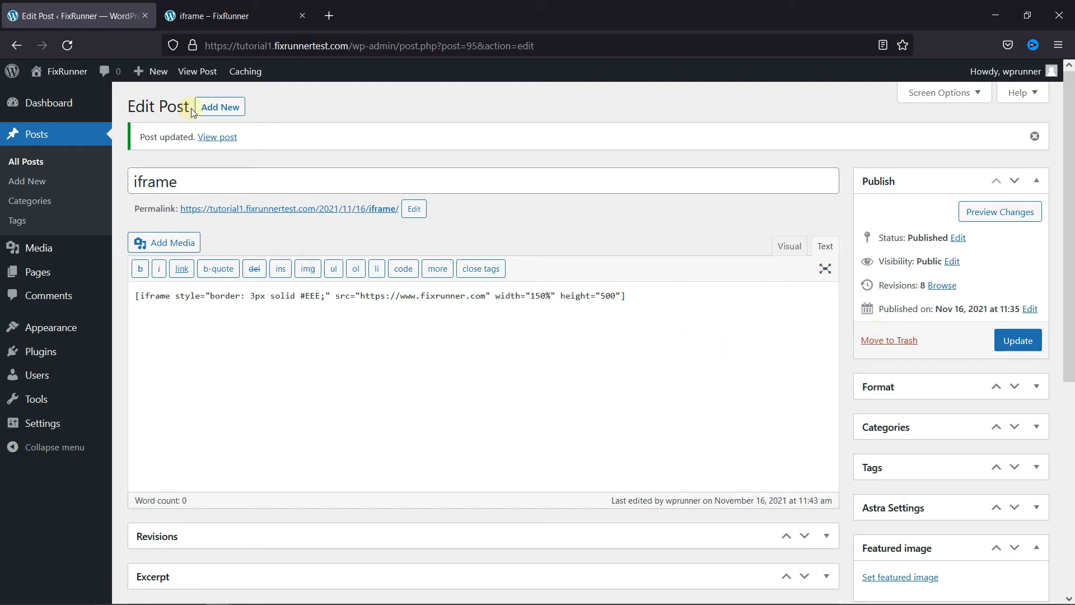
click(226, 15)
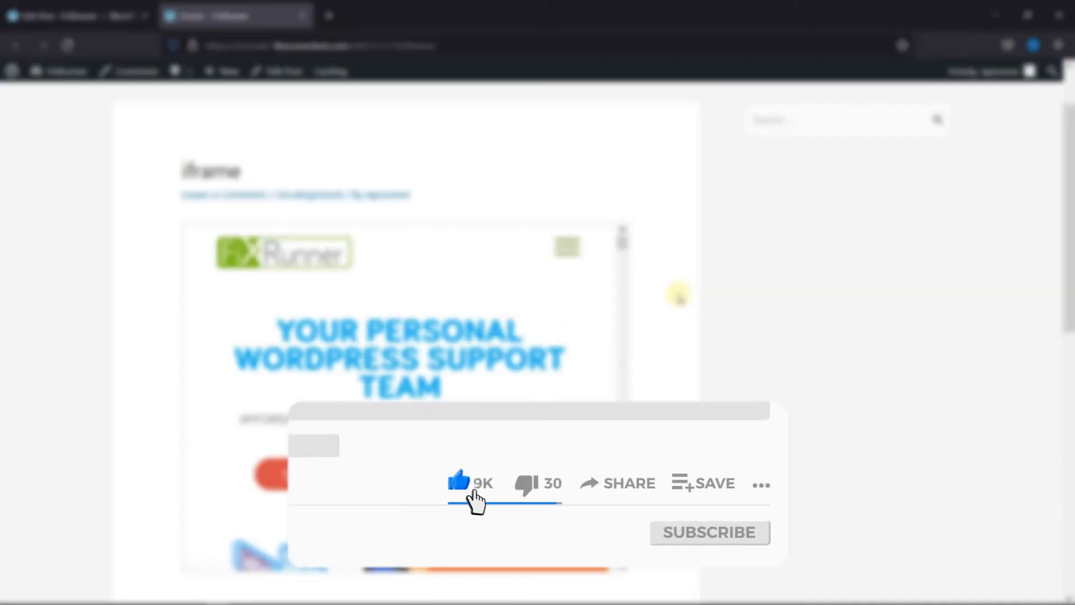
click(708, 532)
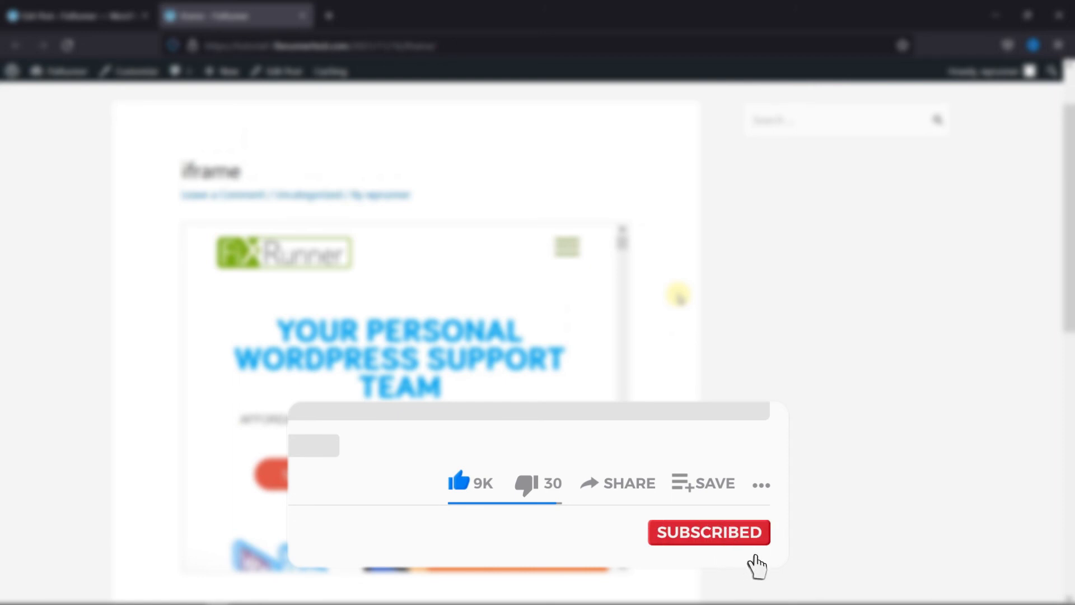